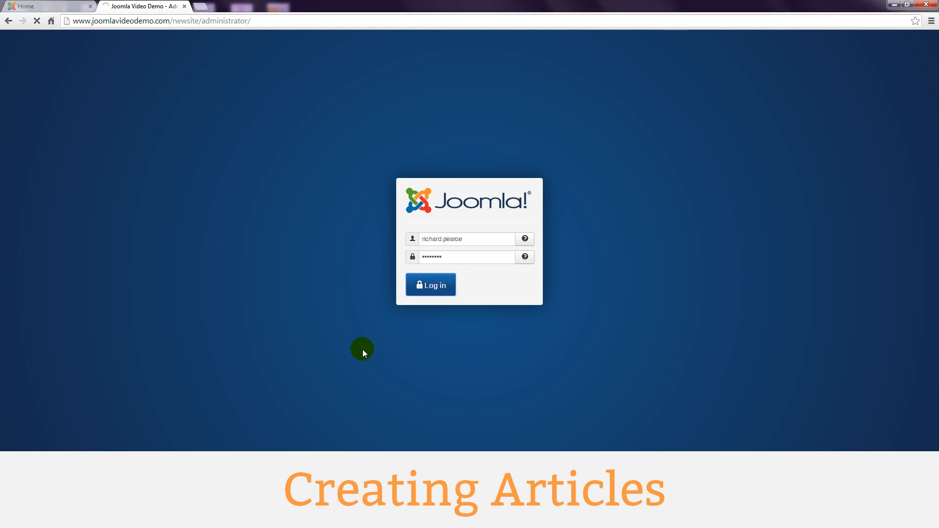
# Log in to the Joomla administrator and open the Article Manager from the Control Panel
pyautogui.click(429, 285)
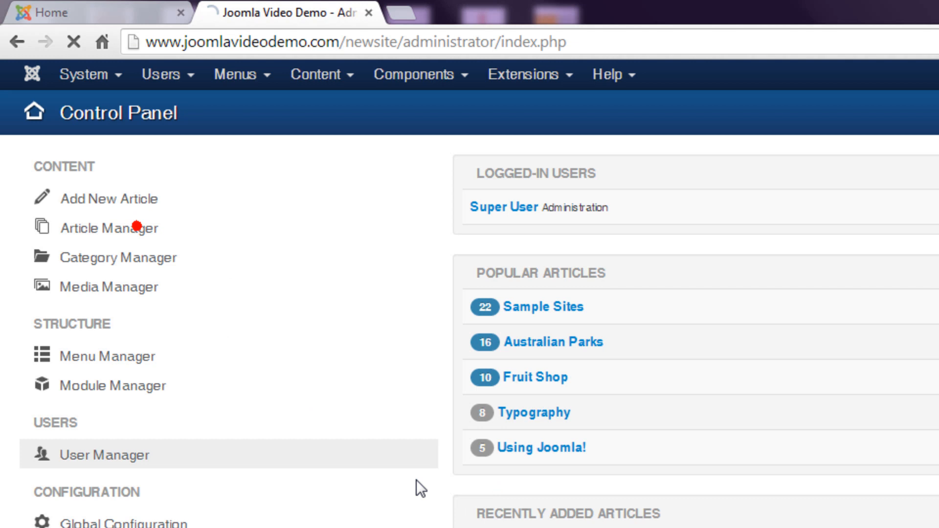
pyautogui.click(107, 228)
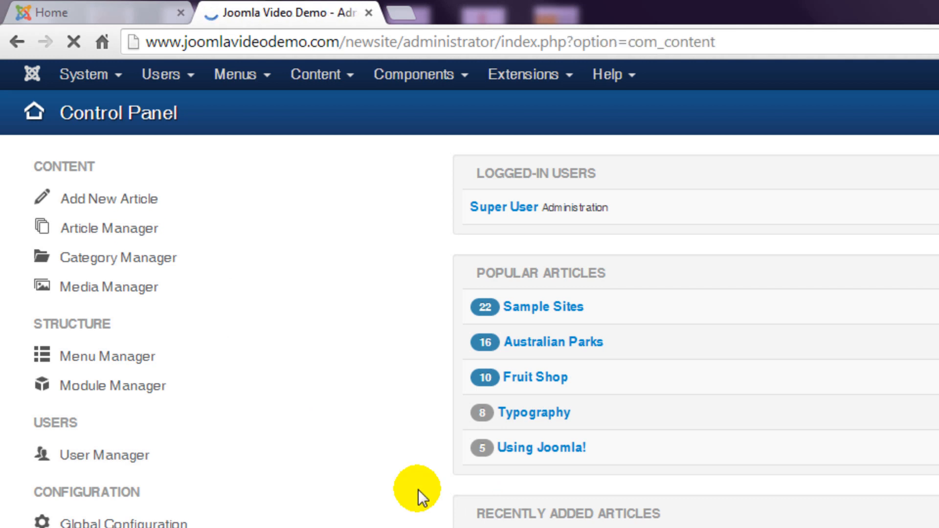
# Reload the Article Manager article list via Content > Article Manager
pyautogui.click(109, 228)
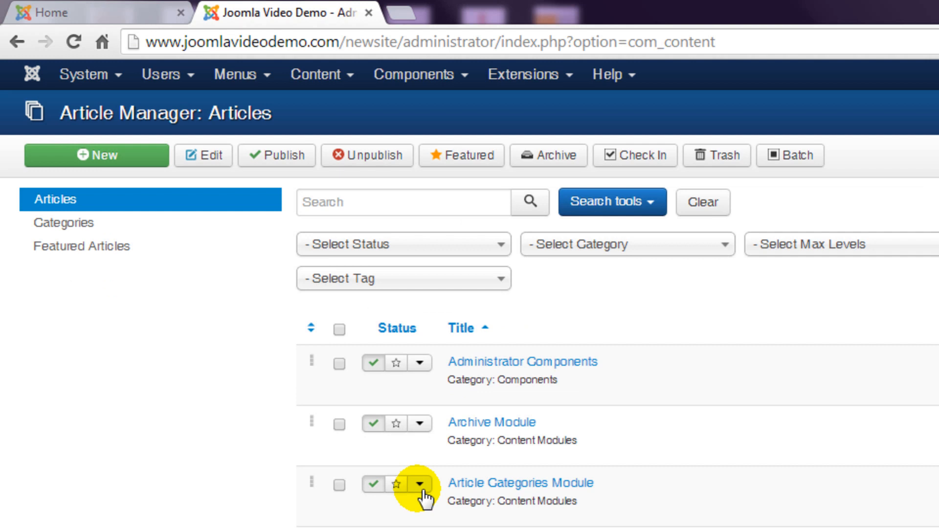
pyautogui.click(320, 74)
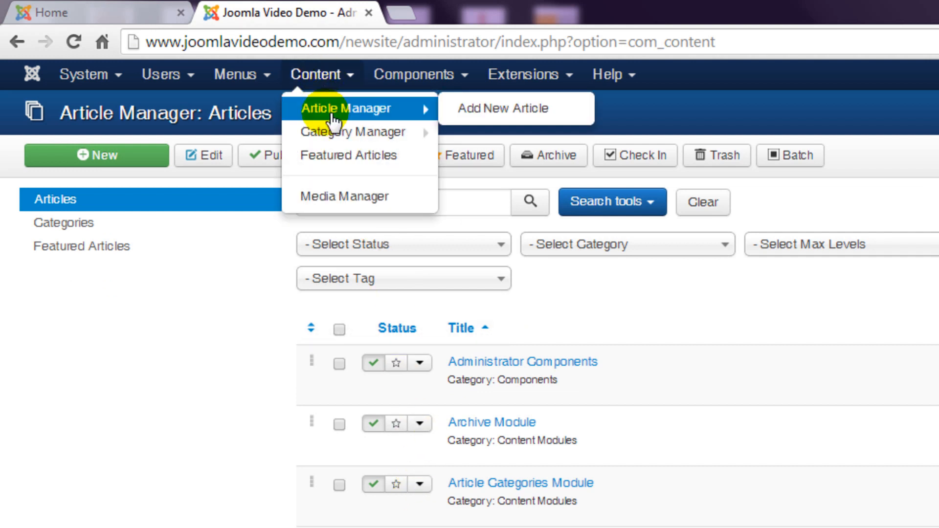
pyautogui.click(347, 108)
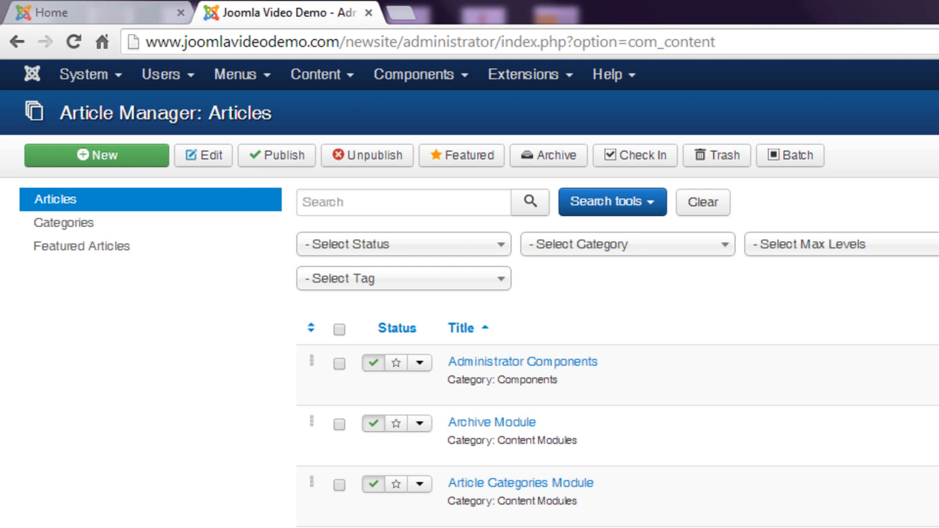
pyautogui.moveTo(136, 159)
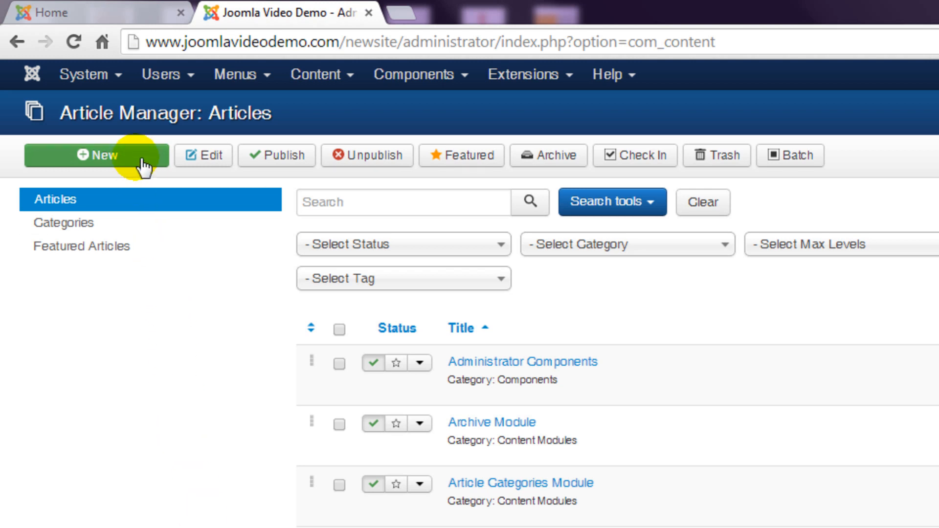
# Start a new article and begin typing the title 'Geography of Sydney'
pyautogui.click(96, 156)
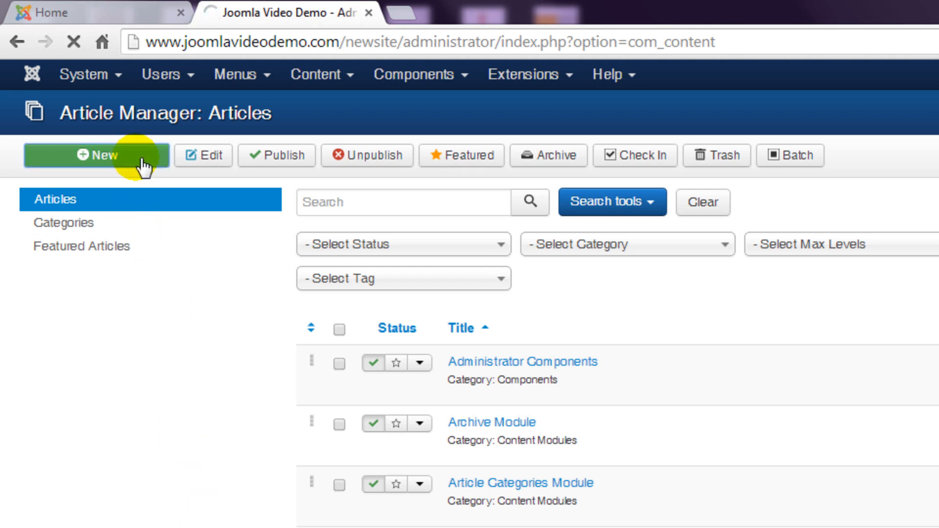
pyautogui.click(96, 155)
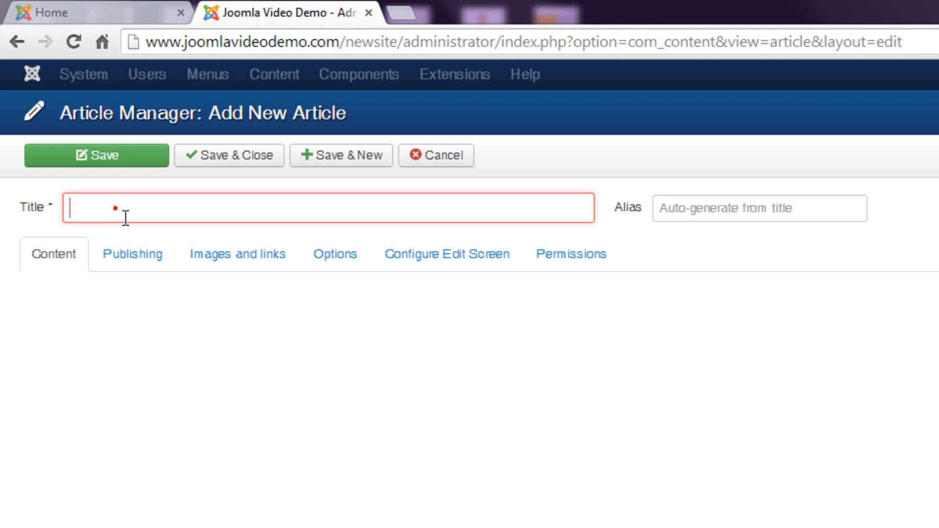
pyautogui.write('Geogr')
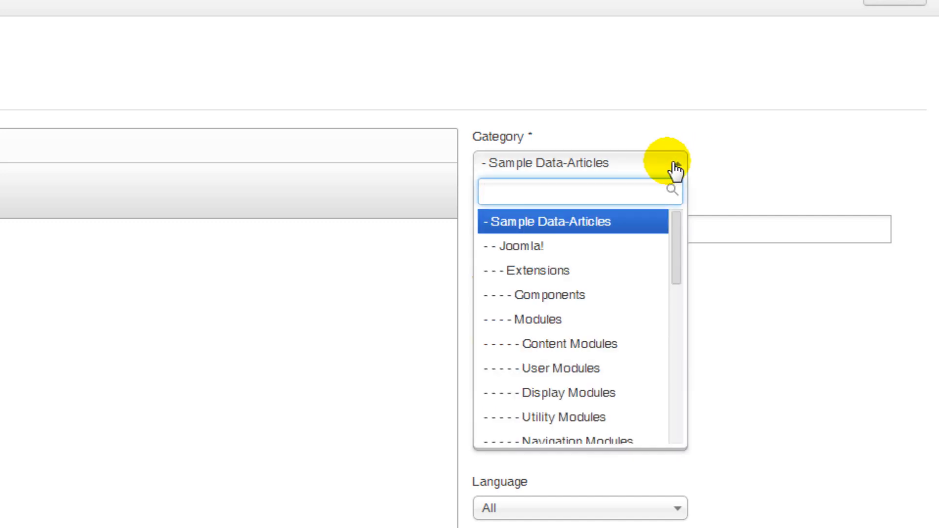
# Choose Geography from the article's Category dropdown
pyautogui.click(578, 192)
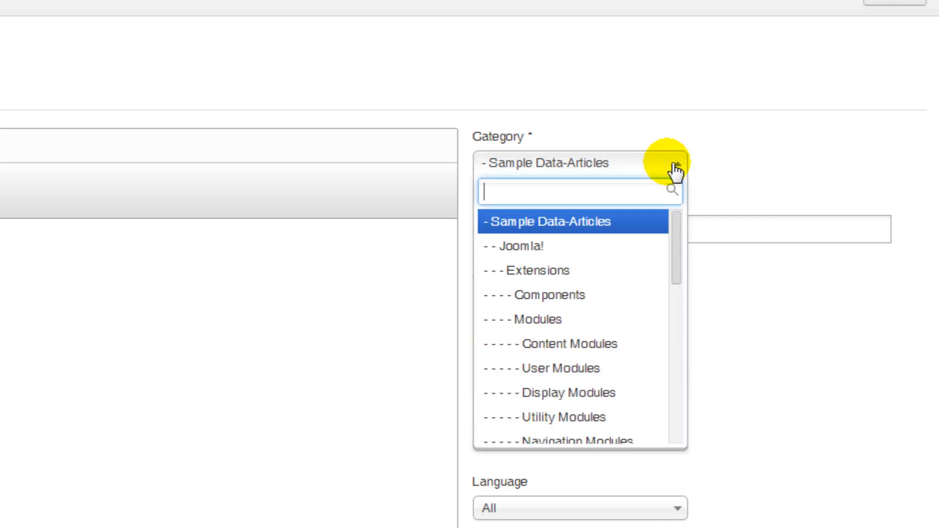
pyautogui.scroll(-3)
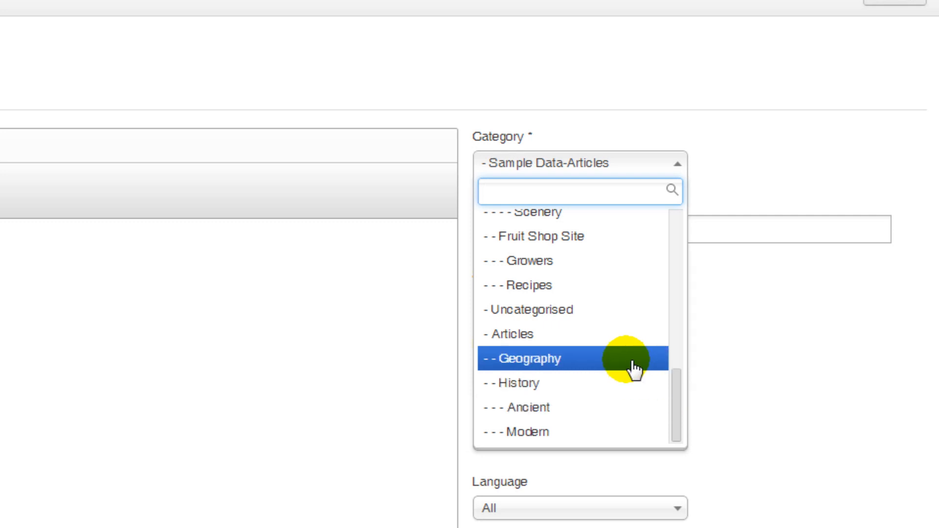
pyautogui.click(531, 358)
pyautogui.write('Start ty')
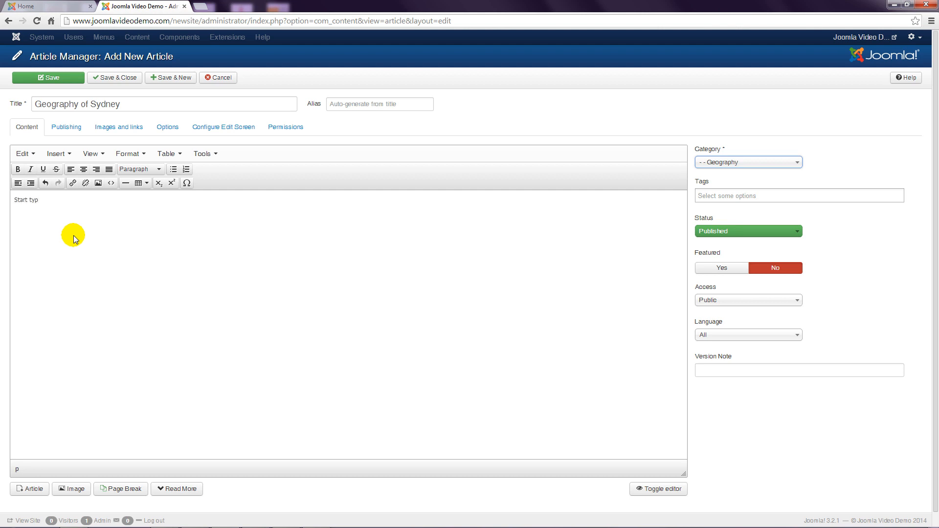
# Paste the two paragraphs of Sydney geography text into the article body
pyautogui.write('ping')
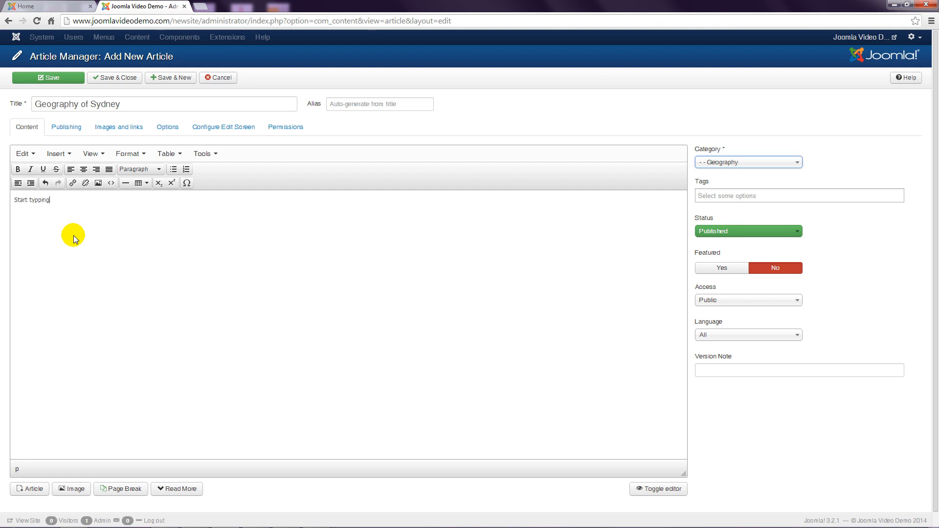
pyautogui.click(48, 200)
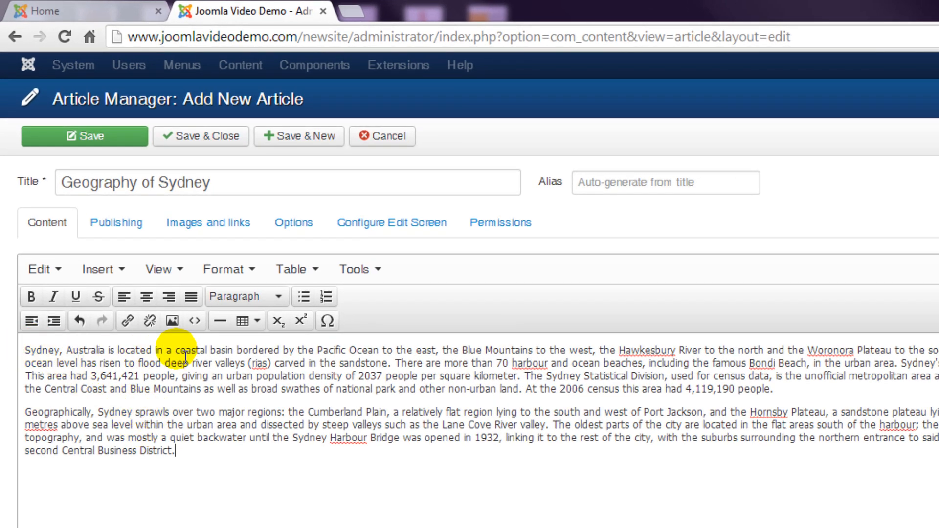
# Bold 'coastal basin' and select the phrase 'Central Business District'
pyautogui.moveTo(160, 350); pyautogui.dragTo(234, 350)
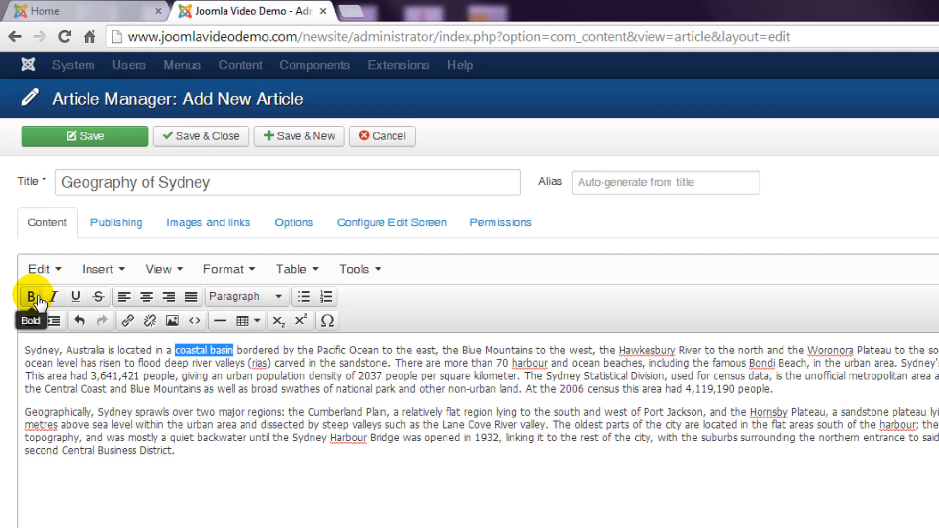
pyautogui.click(32, 296)
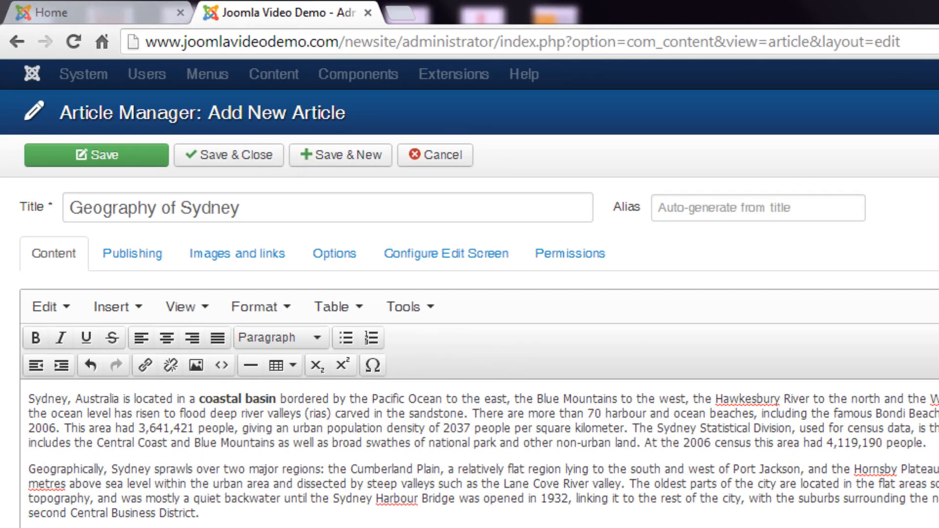
pyautogui.click(69, 513)
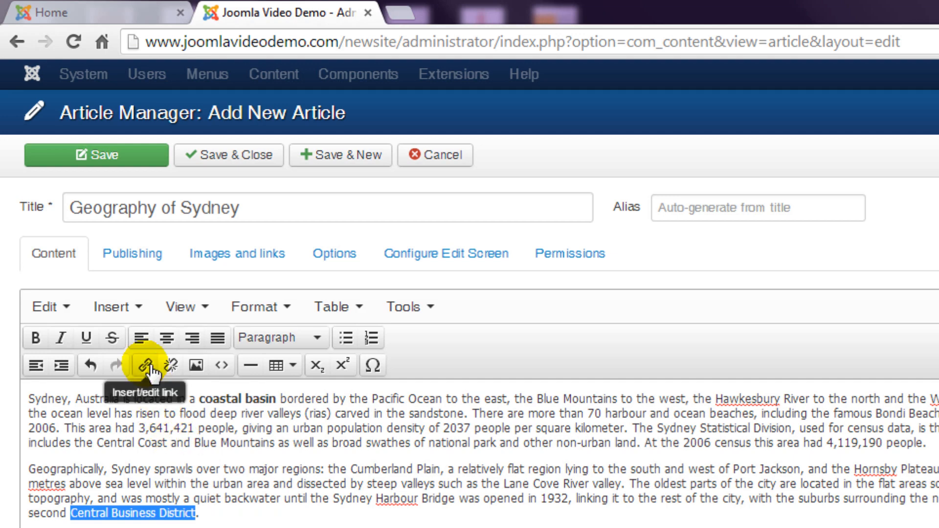
pyautogui.click(142, 365)
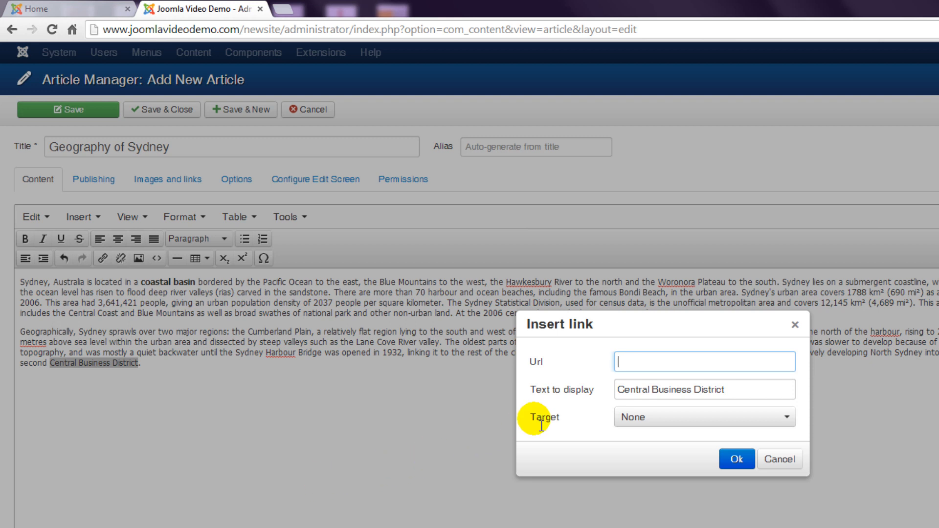
pyautogui.write('http:')
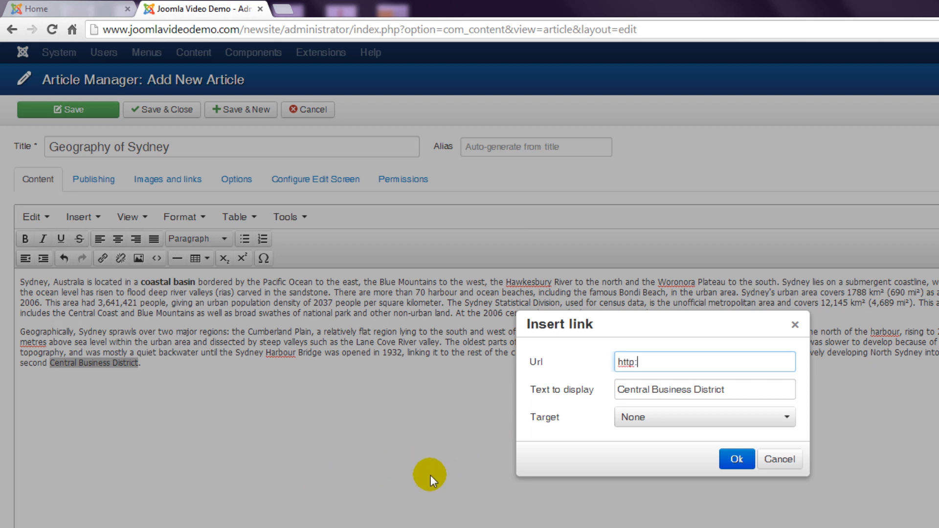
pyautogui.write('//www')
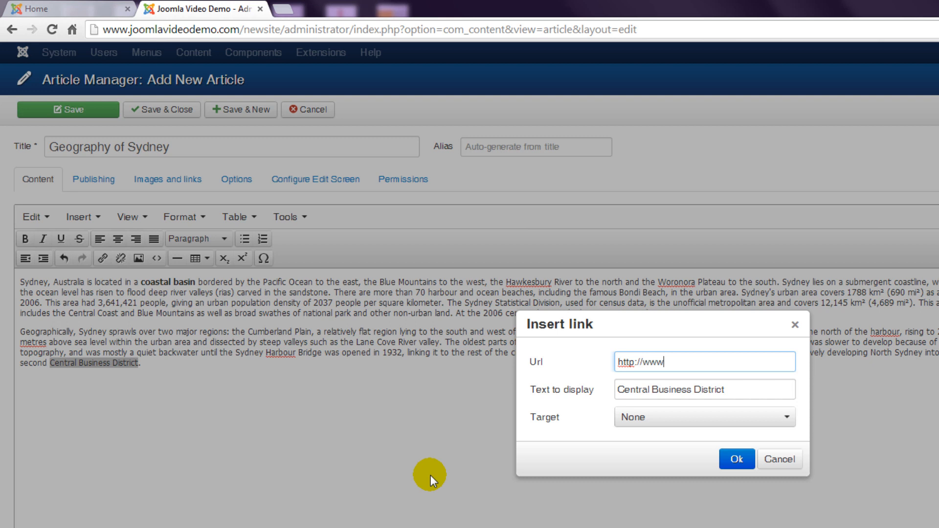
pyautogui.write('.joomla.o')
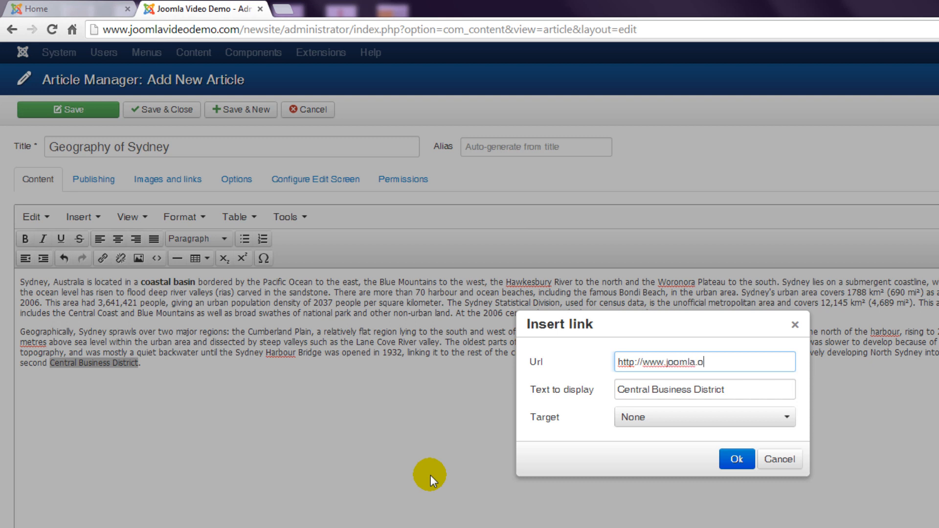
pyautogui.write('rg')
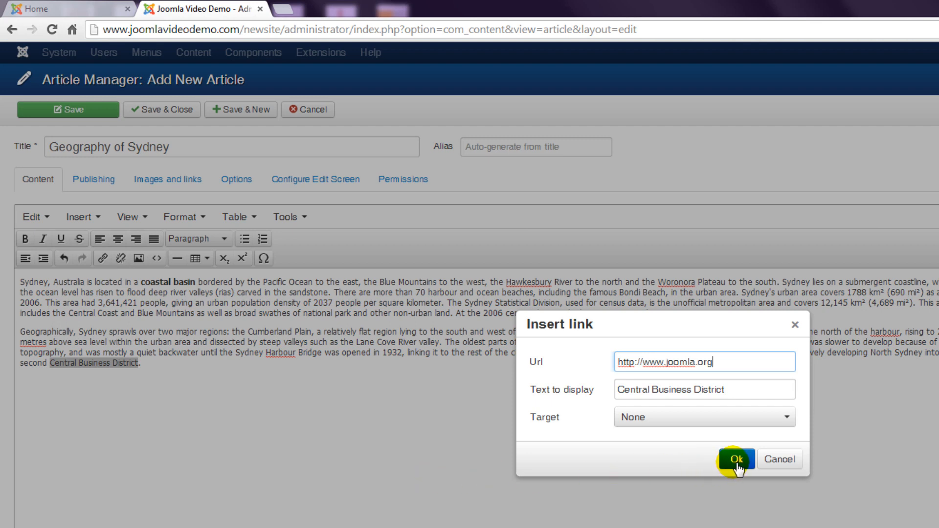
pyautogui.click(736, 459)
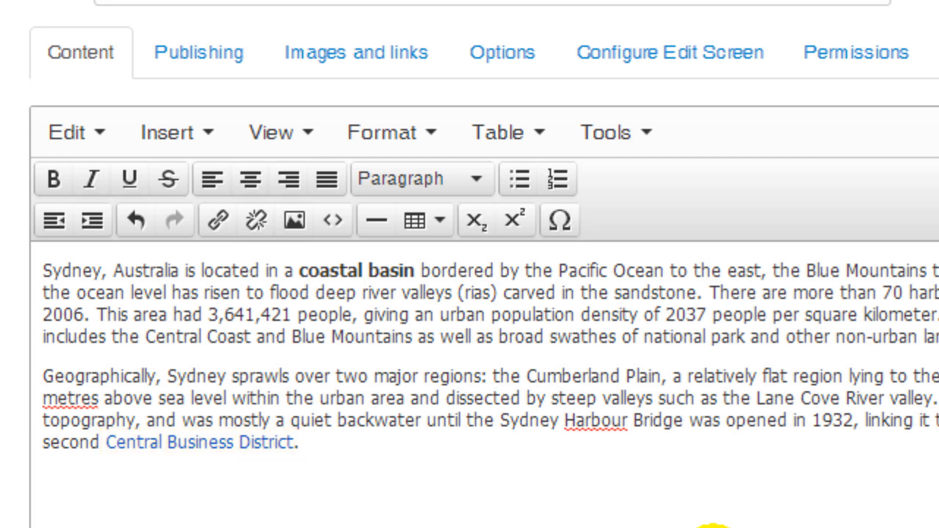
pyautogui.click(208, 445)
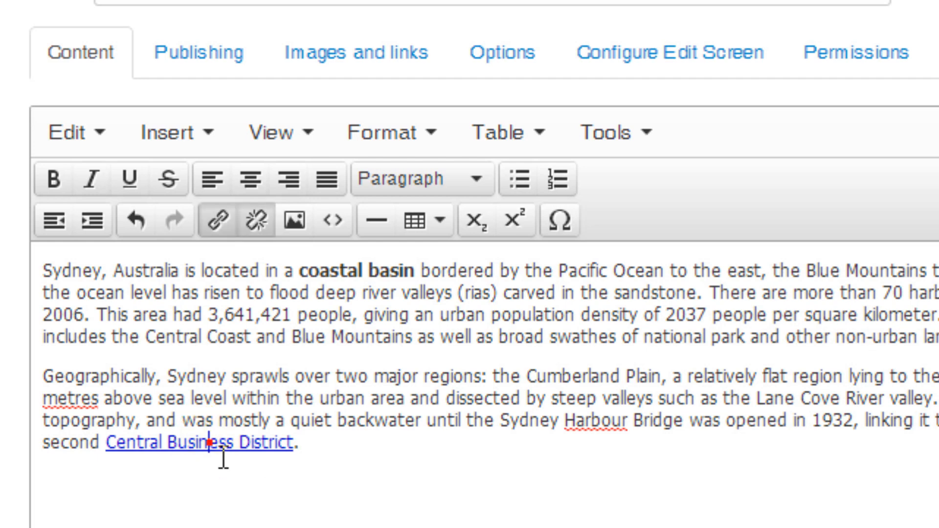
pyautogui.moveTo(217, 220)
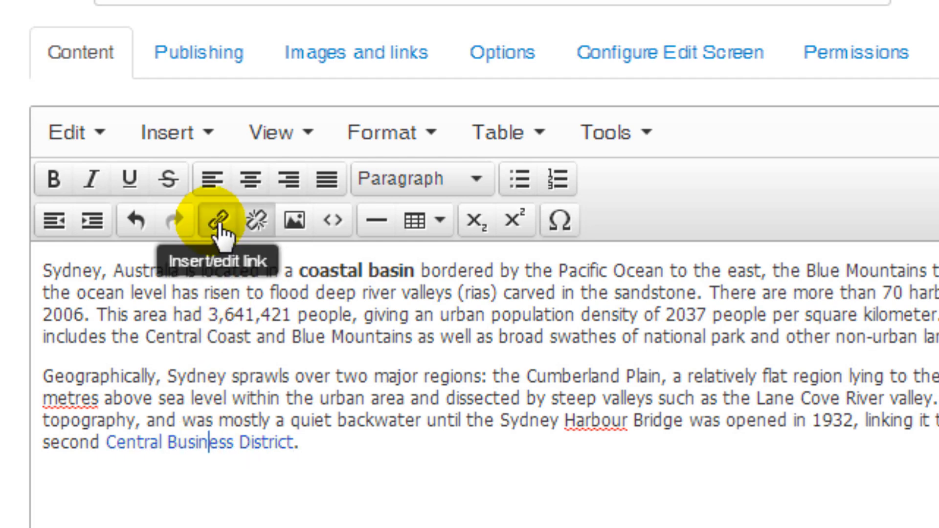
pyautogui.click(212, 220)
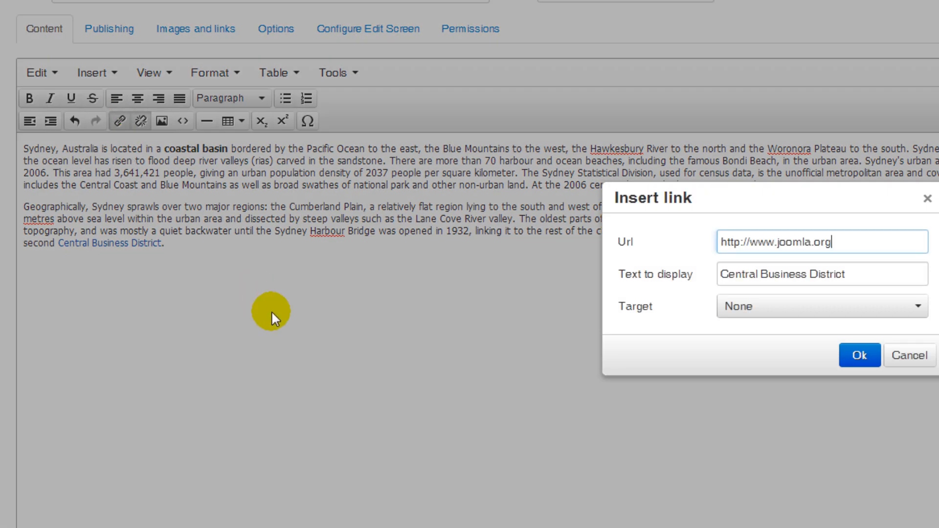
pyautogui.moveTo(660, 295)
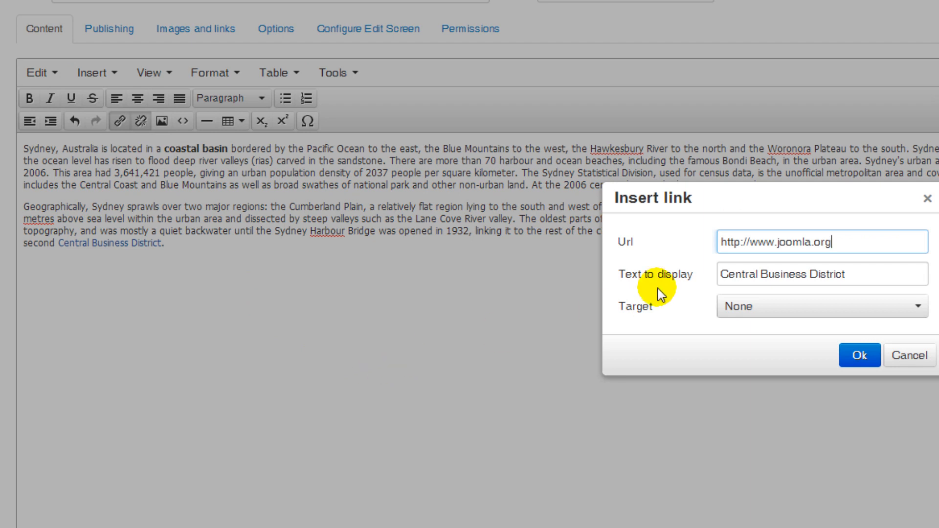
pyautogui.doubleClick(808, 242)
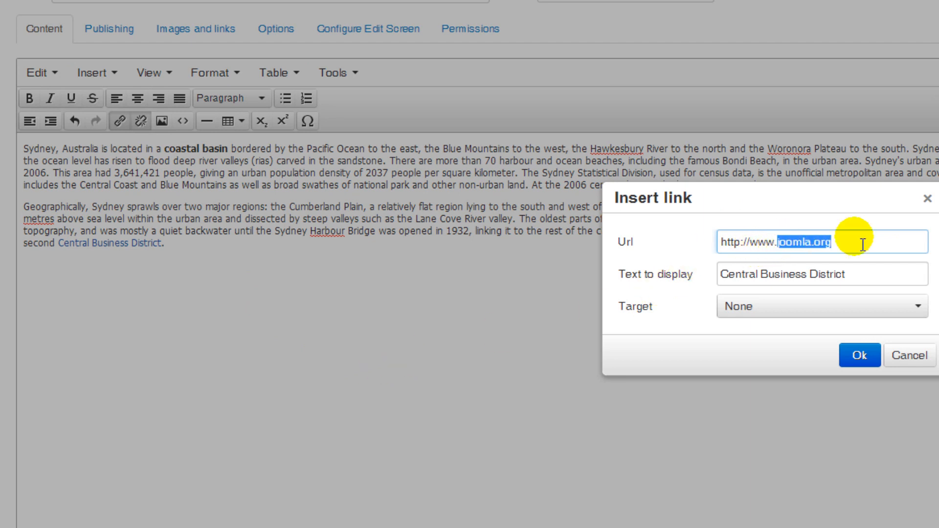
pyautogui.write('http://www.sydney.co')
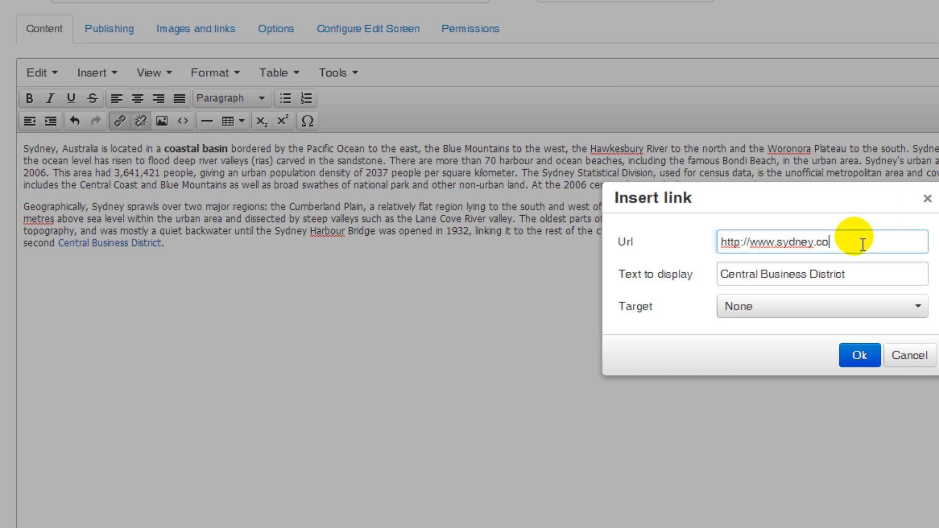
pyautogui.write('m')
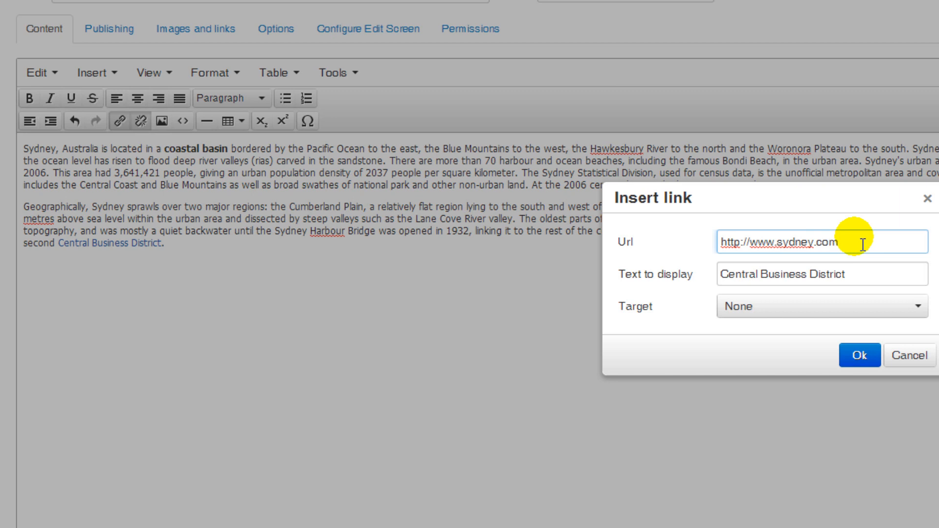
pyautogui.click(859, 355)
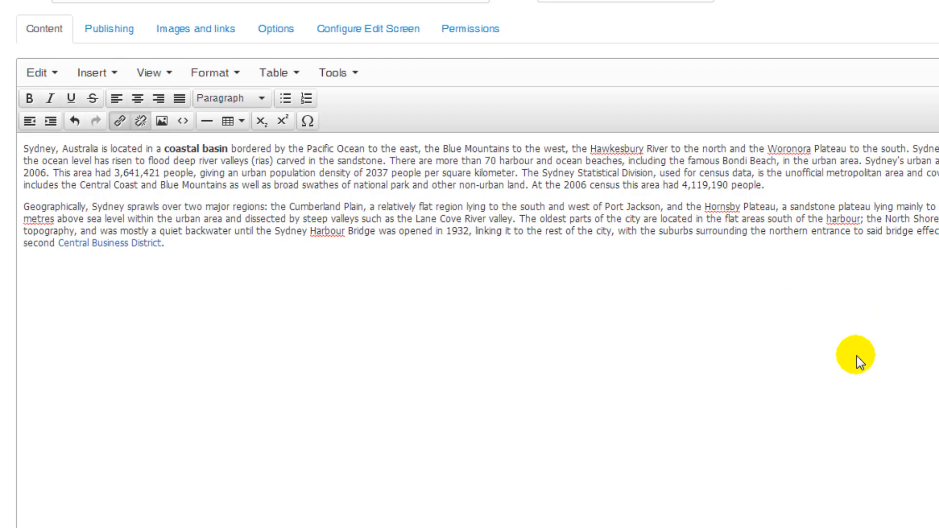
pyautogui.scroll(-3)
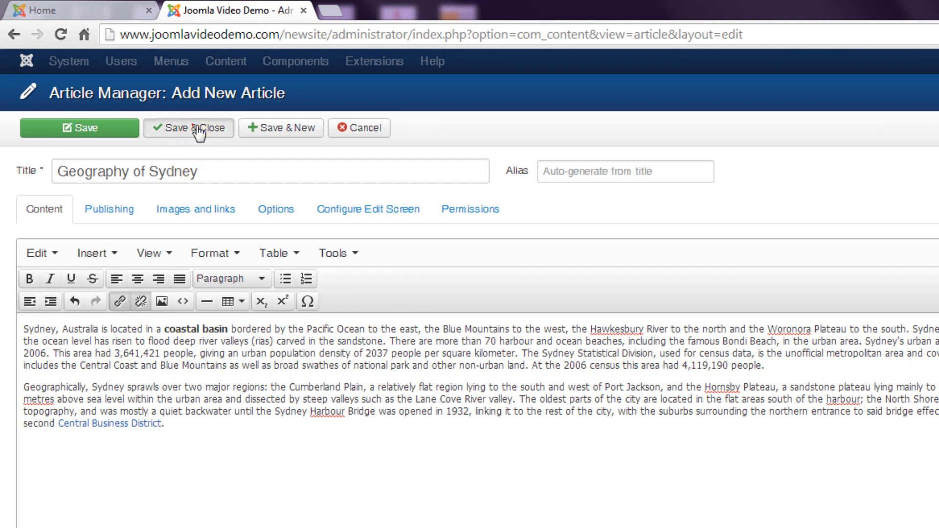
# Save & Close the Geography of Sydney article
pyautogui.click(188, 127)
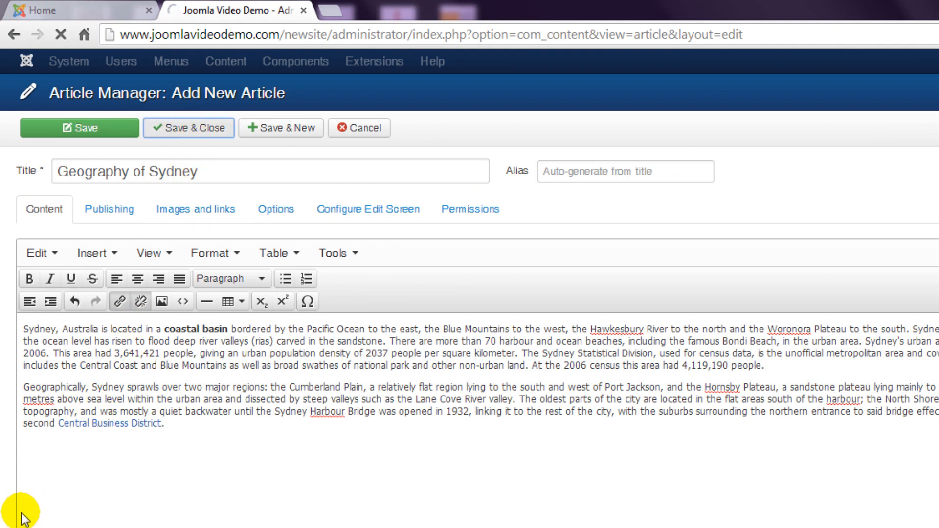
pyautogui.click(187, 128)
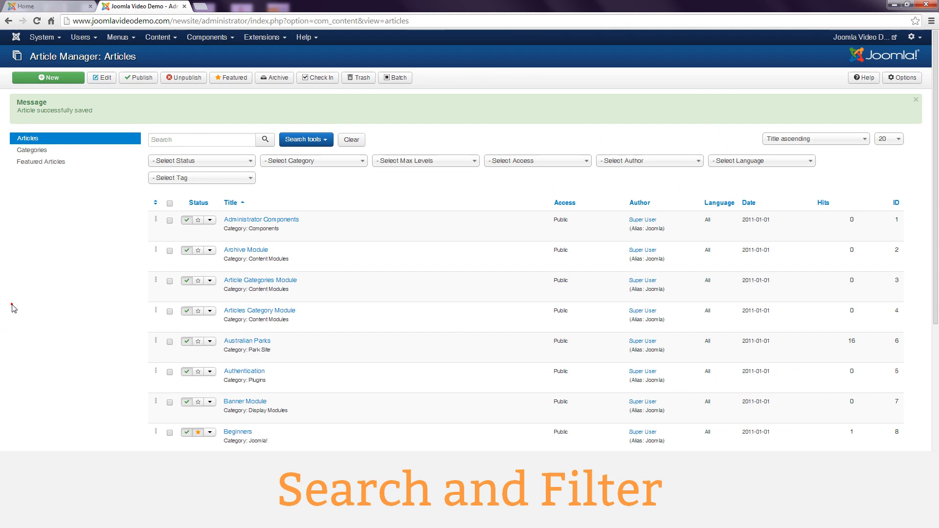
# Go to page two of the article list and open the per-page limit dropdown
pyautogui.scroll(-3)
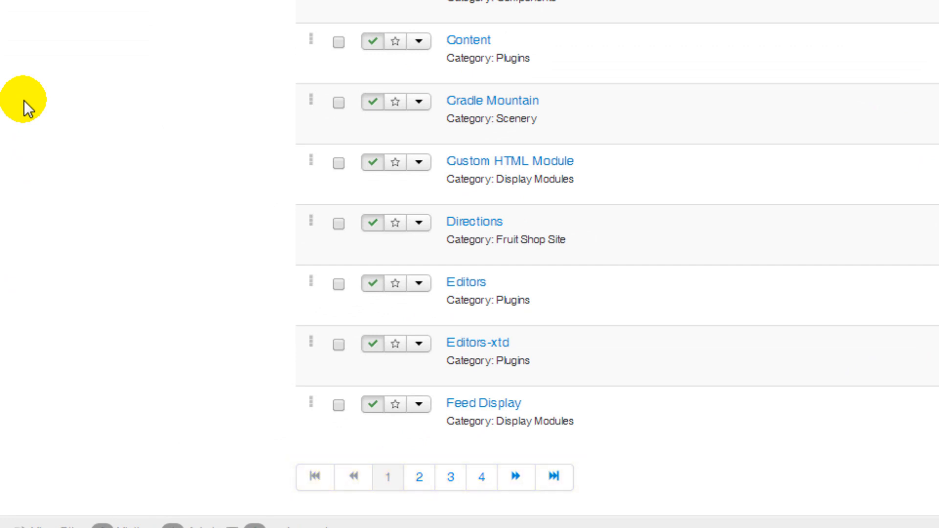
pyautogui.moveTo(289, 344)
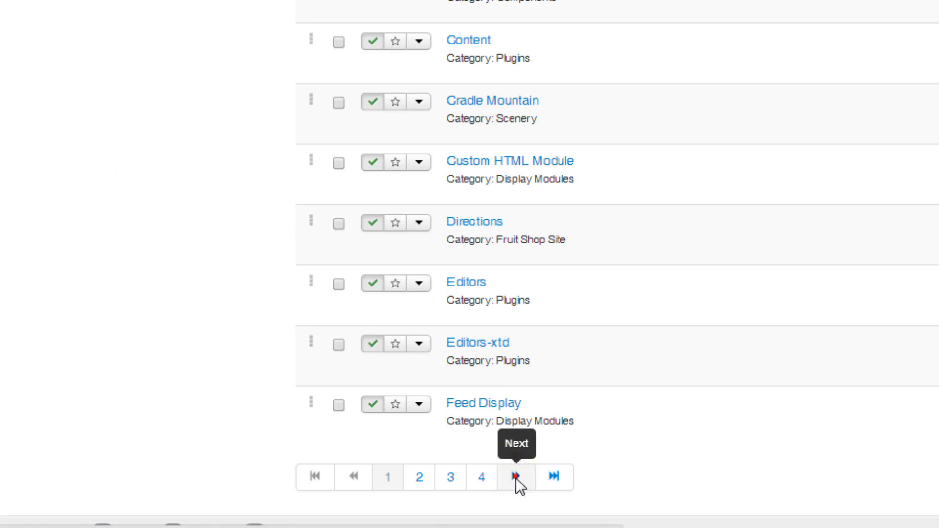
pyautogui.click(516, 477)
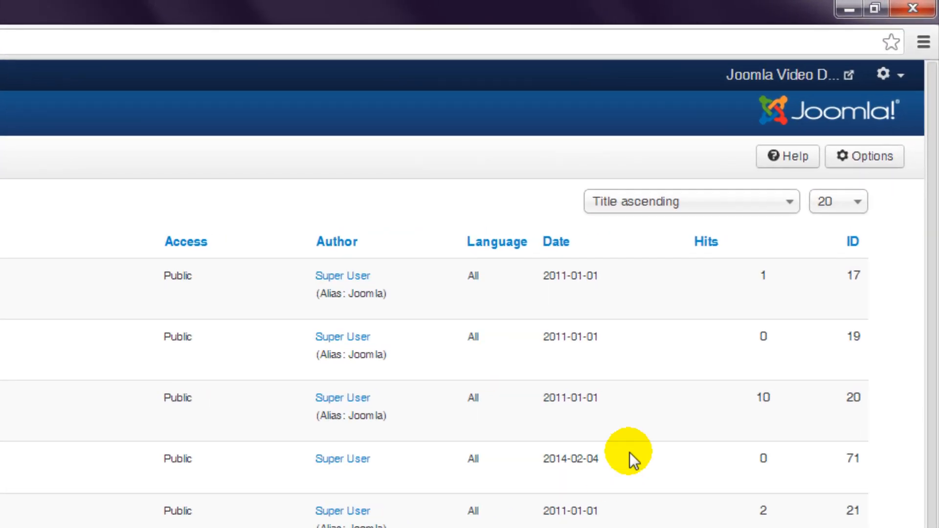
pyautogui.click(837, 201)
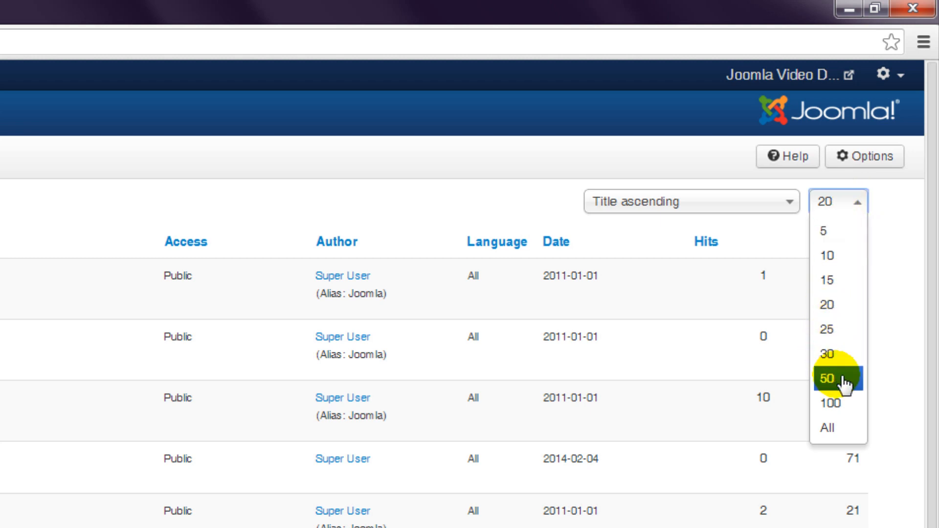
# Set the article list limit to 50 per page and scroll through the longer two-page list
pyautogui.click(828, 378)
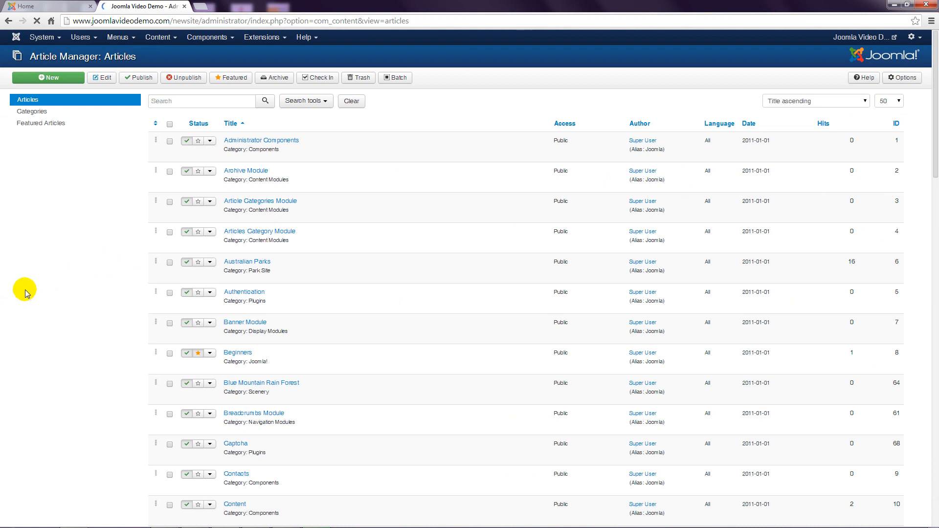
pyautogui.scroll(-3)
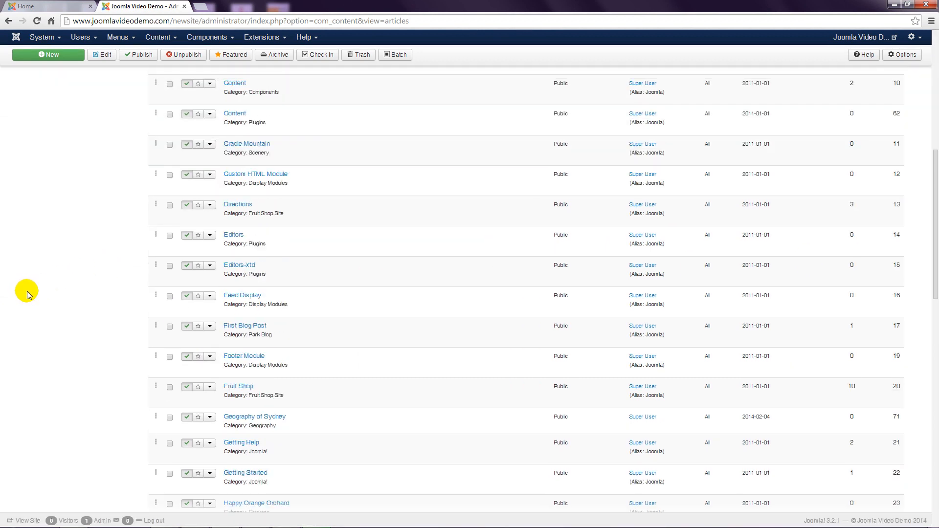
pyautogui.scroll(-3)
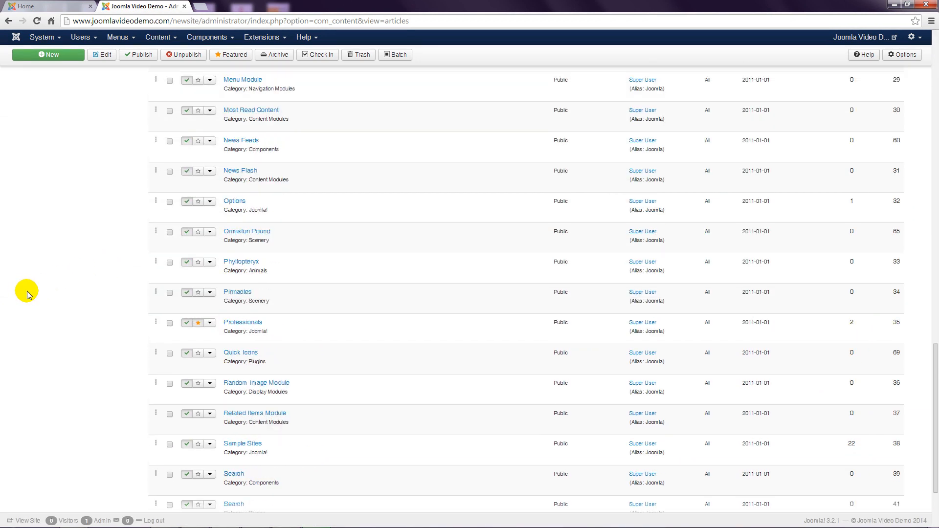
pyautogui.scroll(-3)
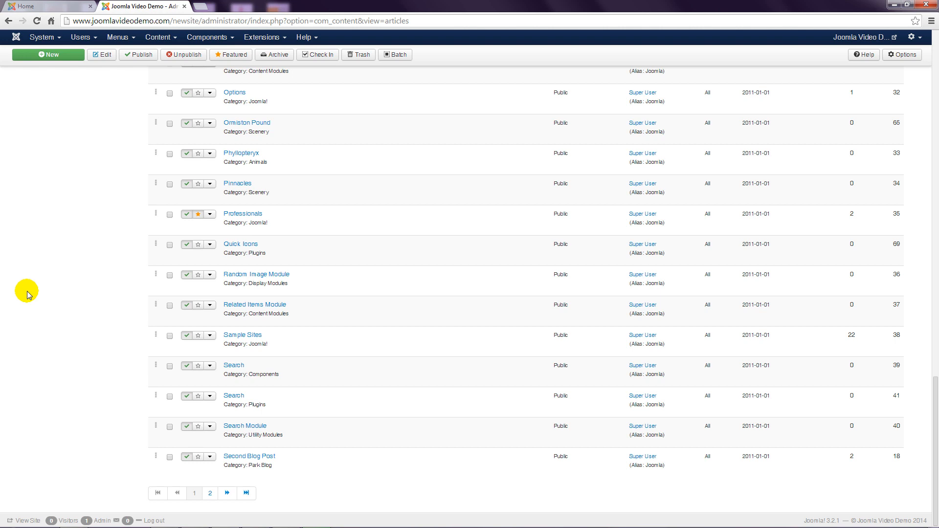
pyautogui.click(195, 493)
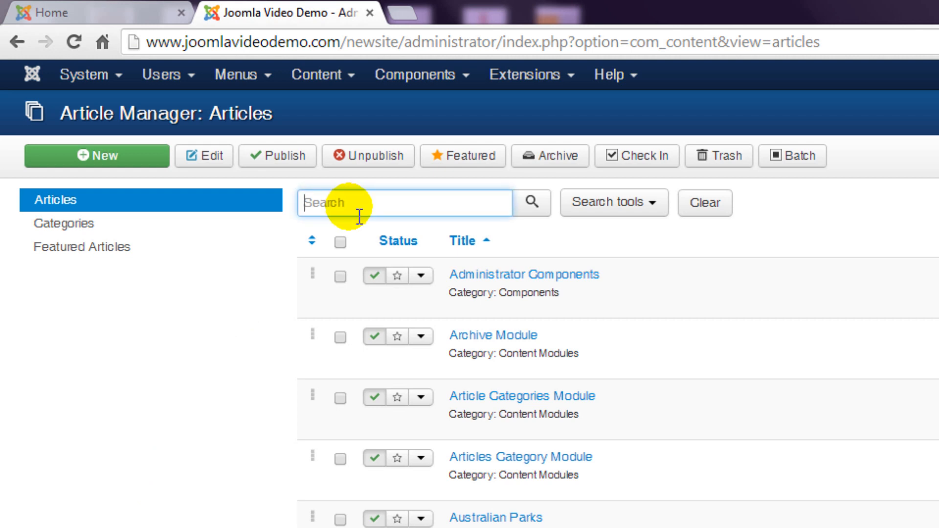
pyautogui.write('sydne')
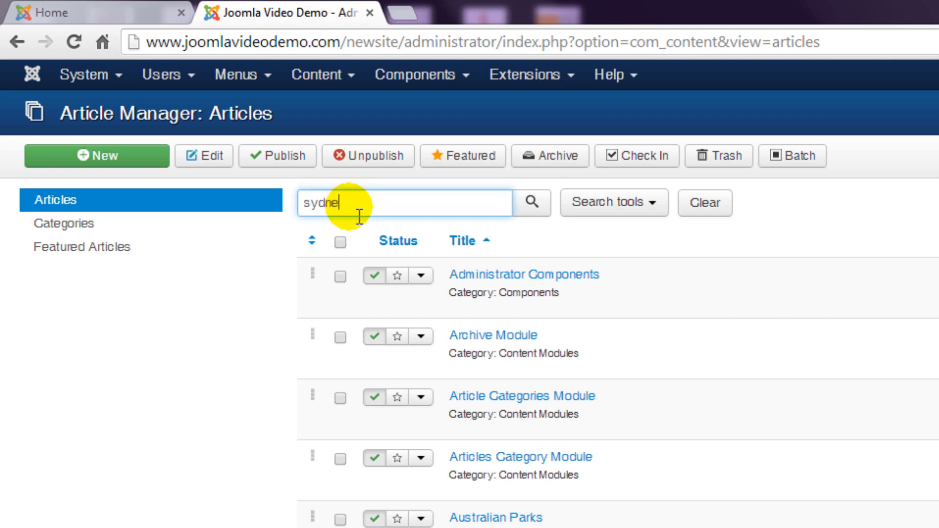
pyautogui.write('y')
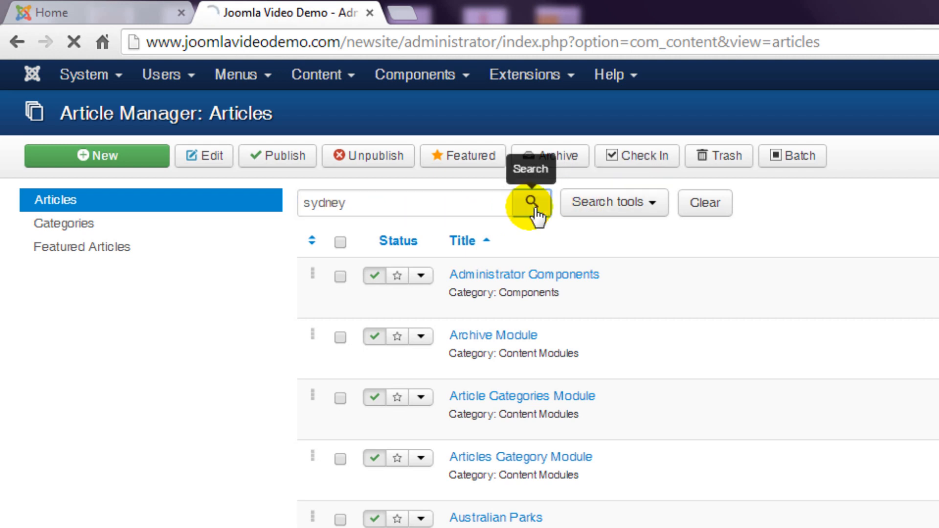
pyautogui.click(531, 203)
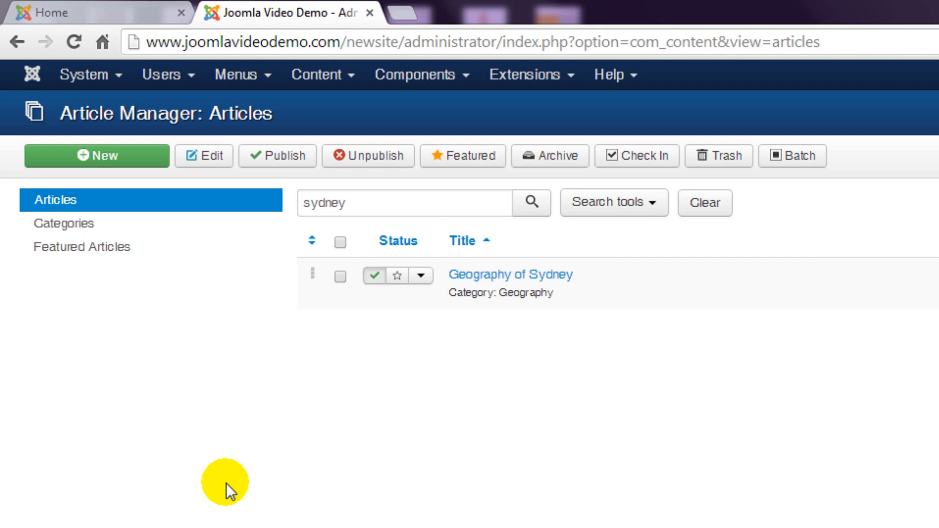
pyautogui.moveTo(705, 203)
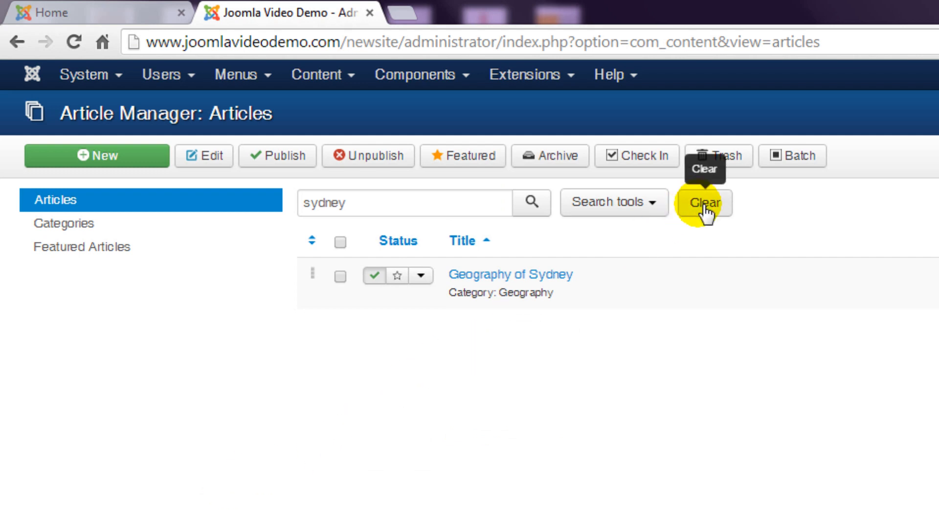
pyautogui.click(704, 202)
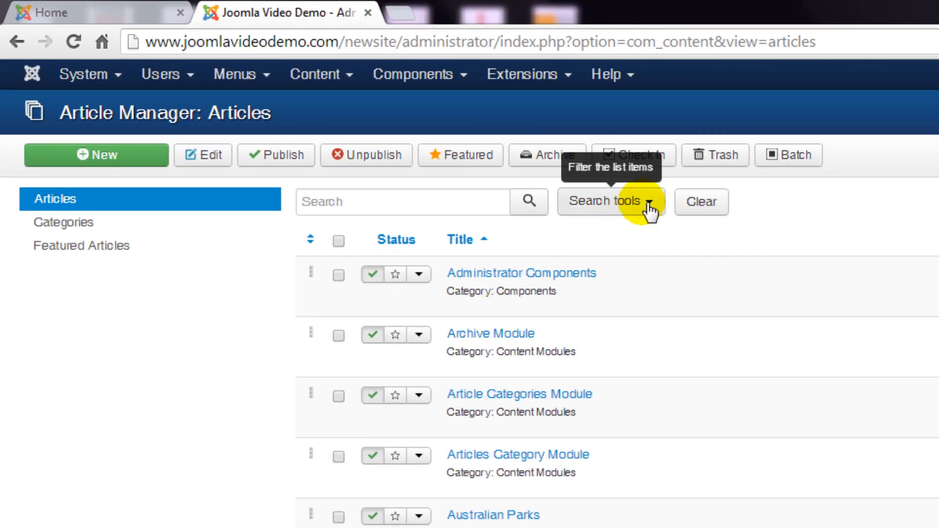
# Filter the articles by the Geography category in Search tools, leaving only 'Geography of Sydney'
pyautogui.click(606, 202)
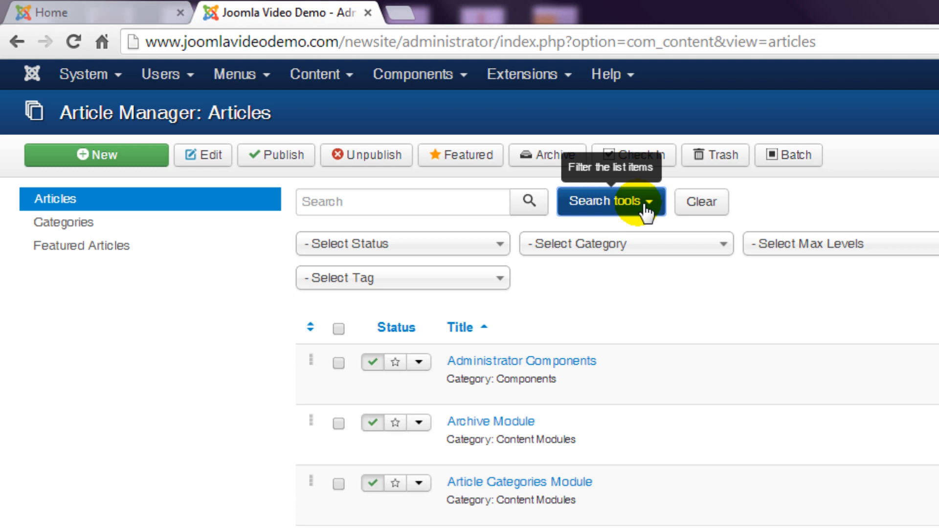
pyautogui.moveTo(691, 252)
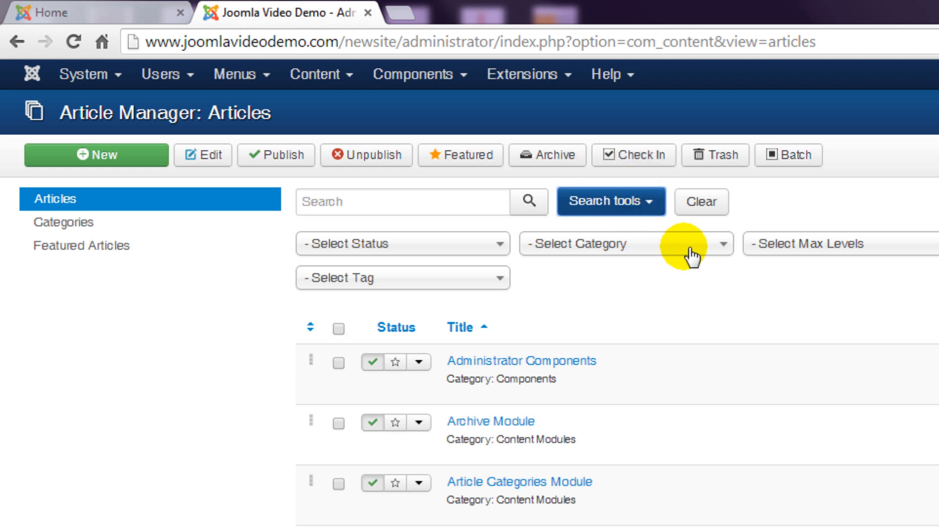
pyautogui.click(626, 243)
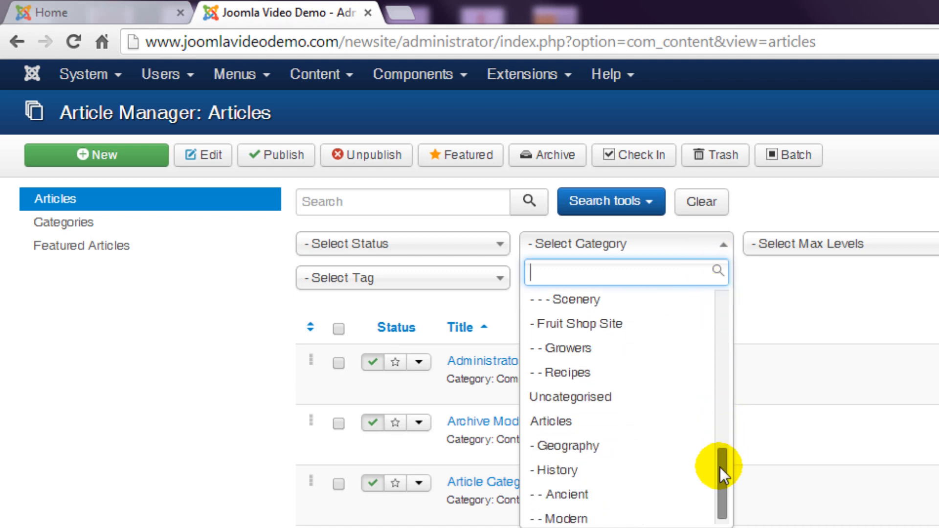
pyautogui.click(568, 445)
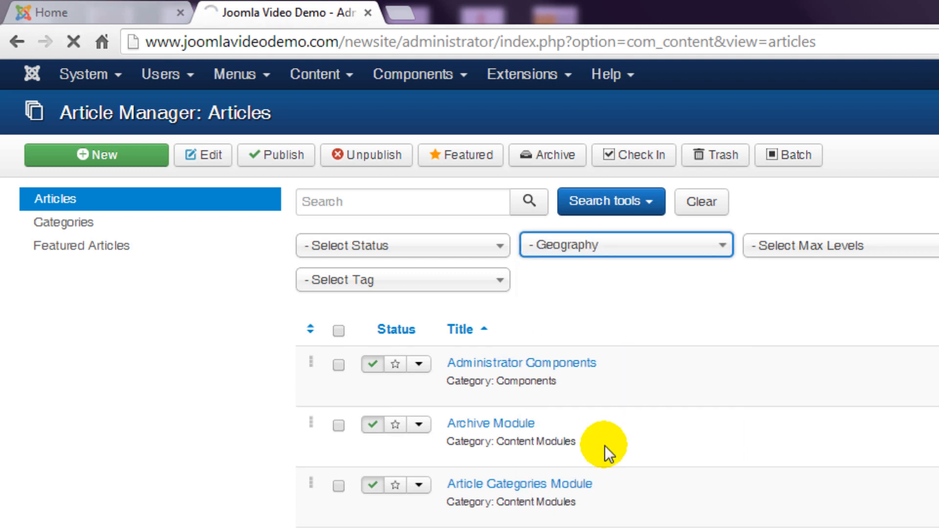
pyautogui.click(625, 245)
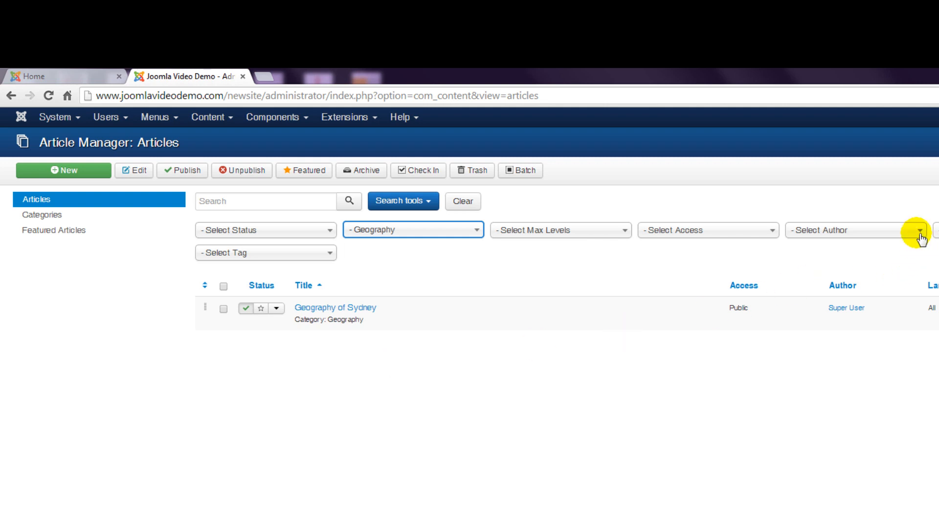
# Add a Super User author filter alongside the Geography category filter
pyautogui.click(918, 230)
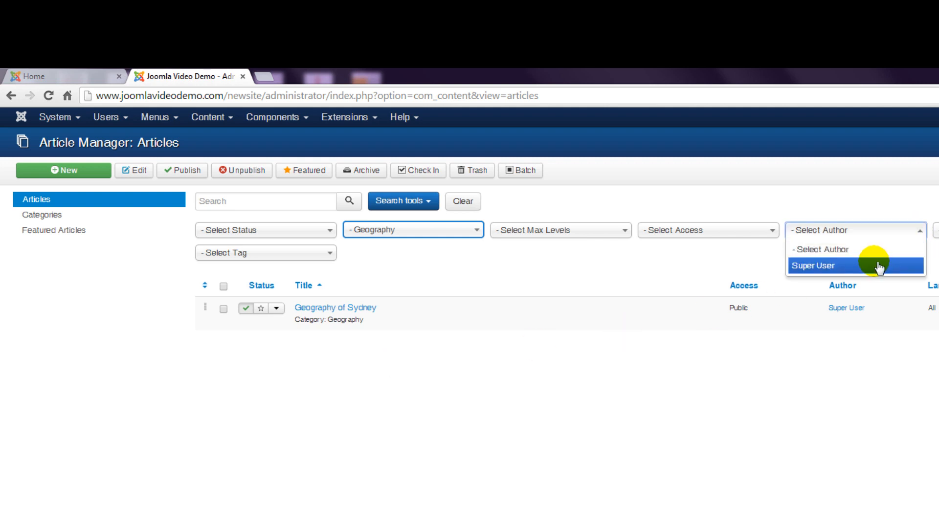
pyautogui.click(813, 265)
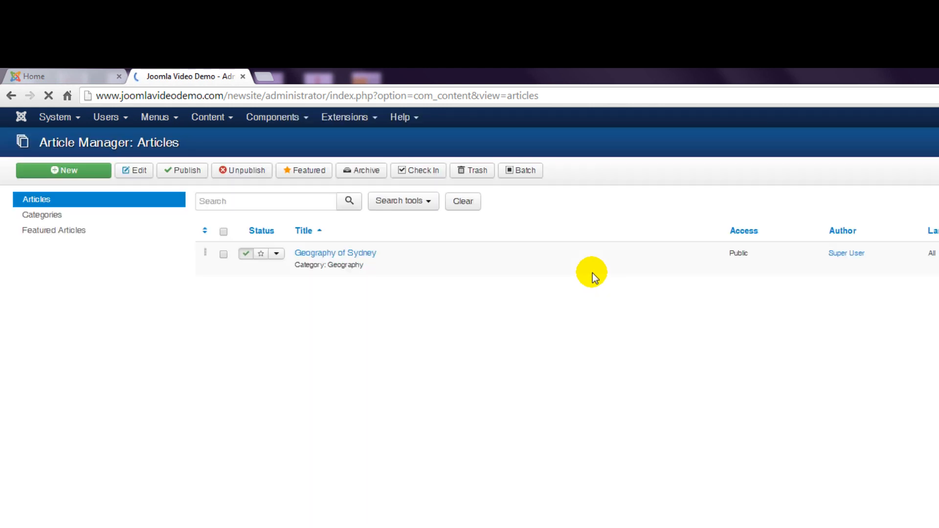
pyautogui.click(402, 201)
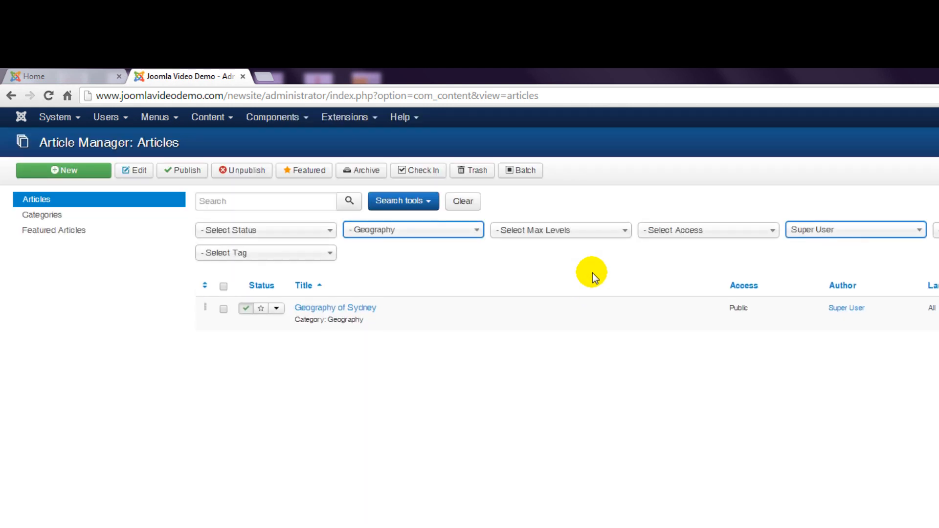